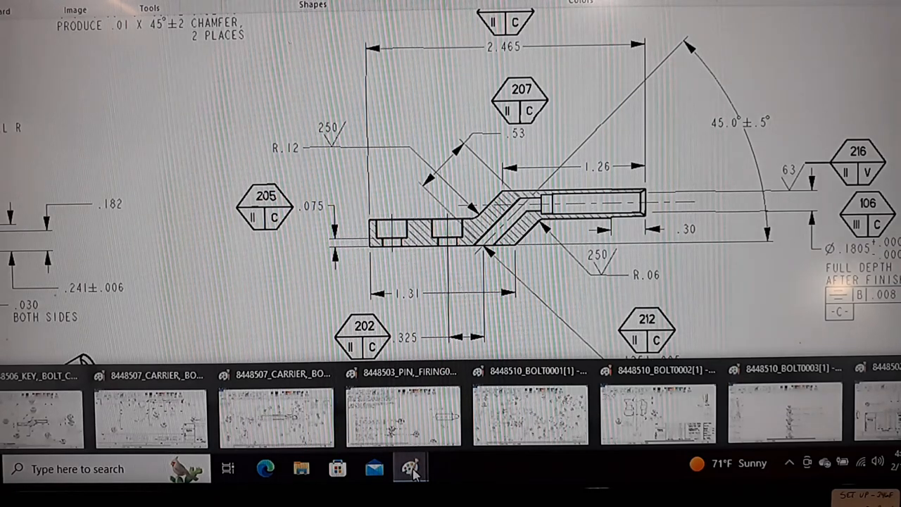
# Step: Show taskbar thumbnails of the open Paint drawings and switch to the bolt assembly drawing
pyautogui.click(276, 415)
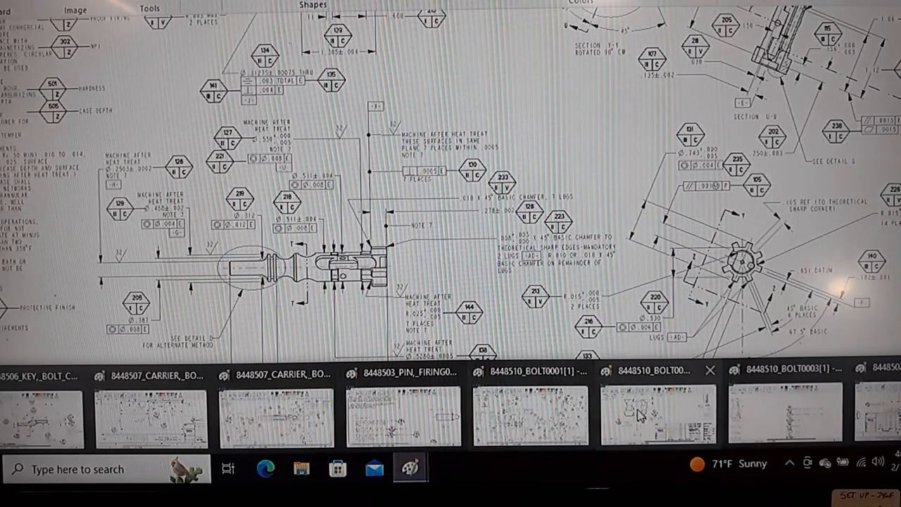
# Step: Switch to the bolt drawing and pan down and right to Sections T-T and X-X
pyautogui.click(658, 414)
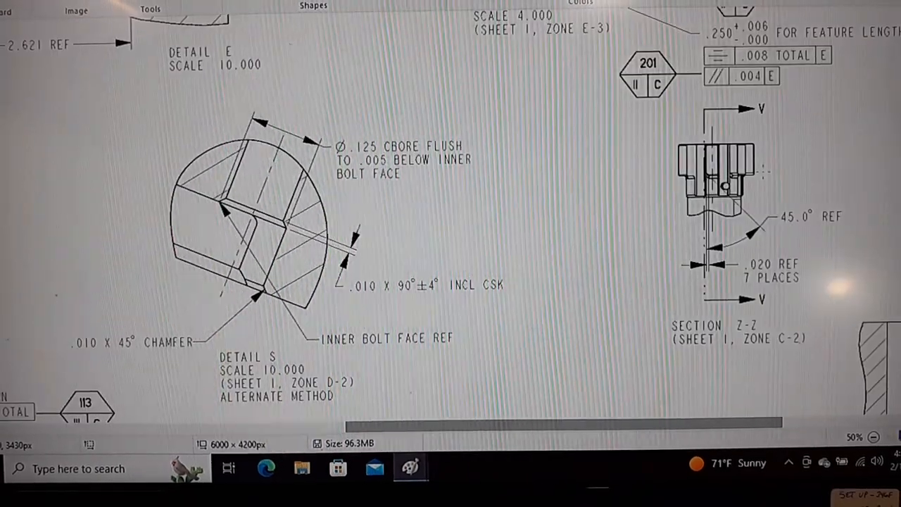
pyautogui.scroll(-3)
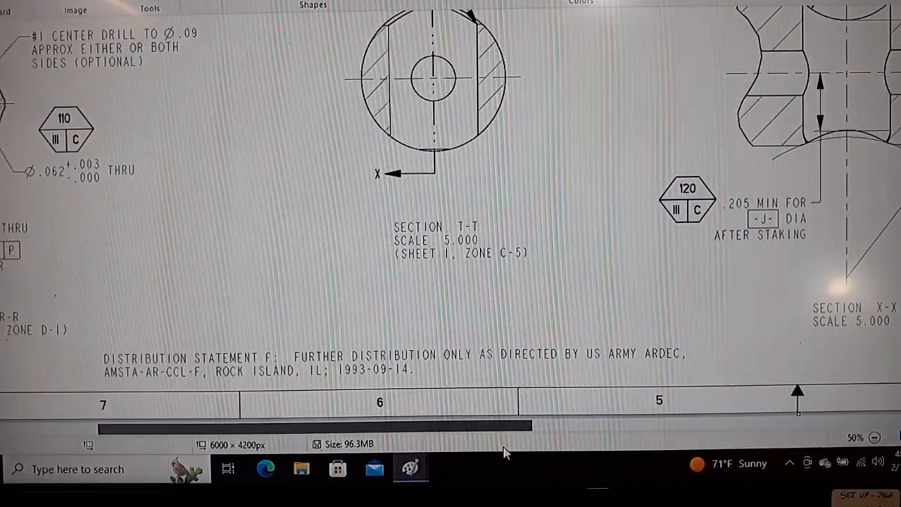
pyautogui.hscroll(3)
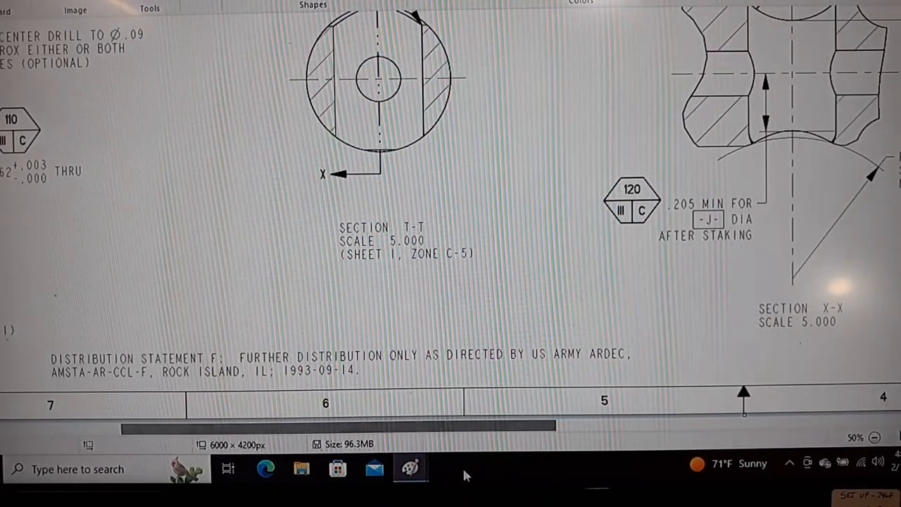